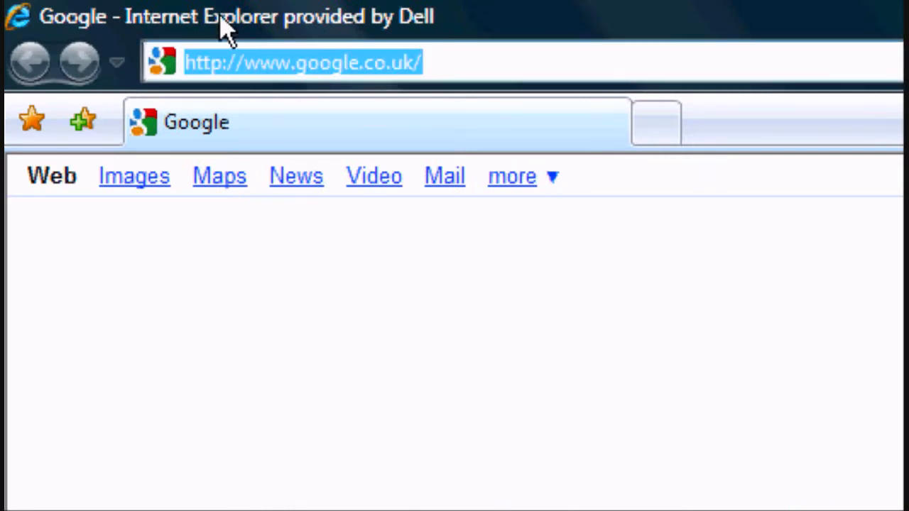
{"action": "type", "text": "http://youtube.com/"}
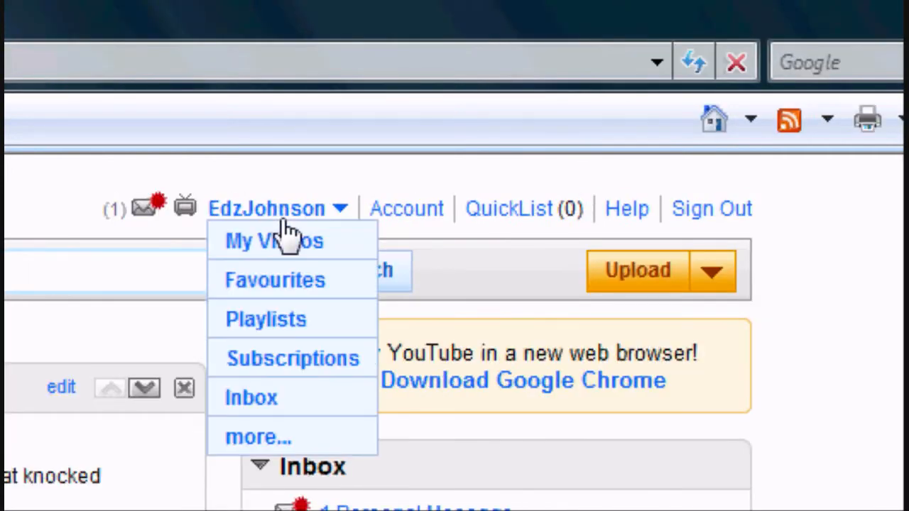
{"action": "mouse_move", "coordinate": [291, 252]}
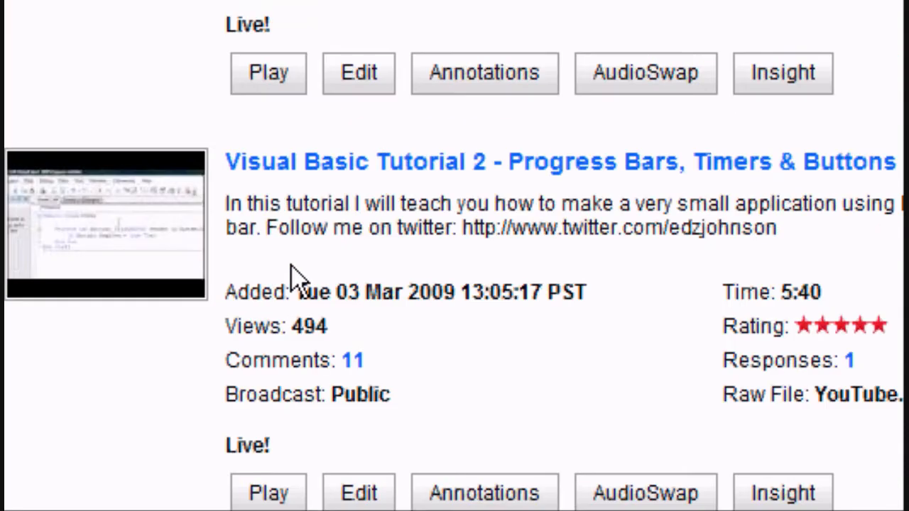
Scroll My Videos down to the Visual Basic Tutorial 3 - Making a Calculator entry
{"action": "scroll", "scroll_direction": "down", "scroll_amount": 3}
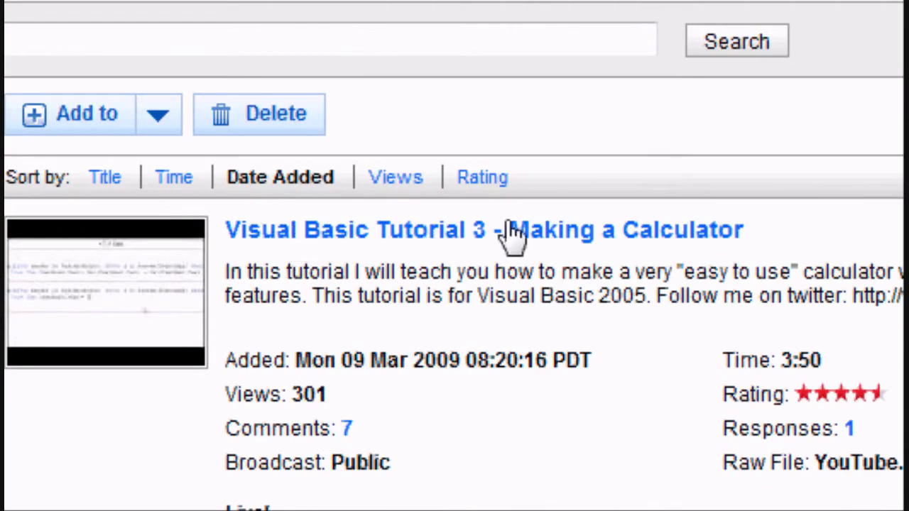
{"action": "mouse_move", "coordinate": [504, 248]}
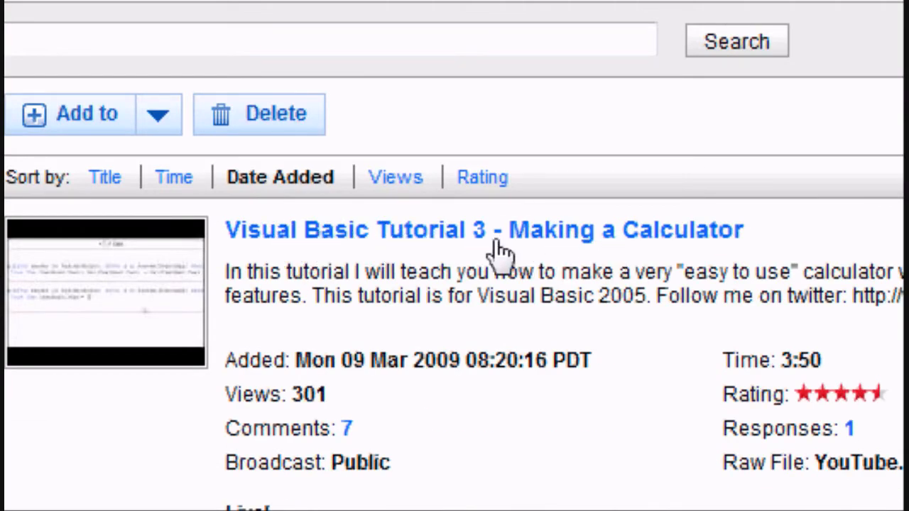
{"action": "mouse_move", "coordinate": [656, 253]}
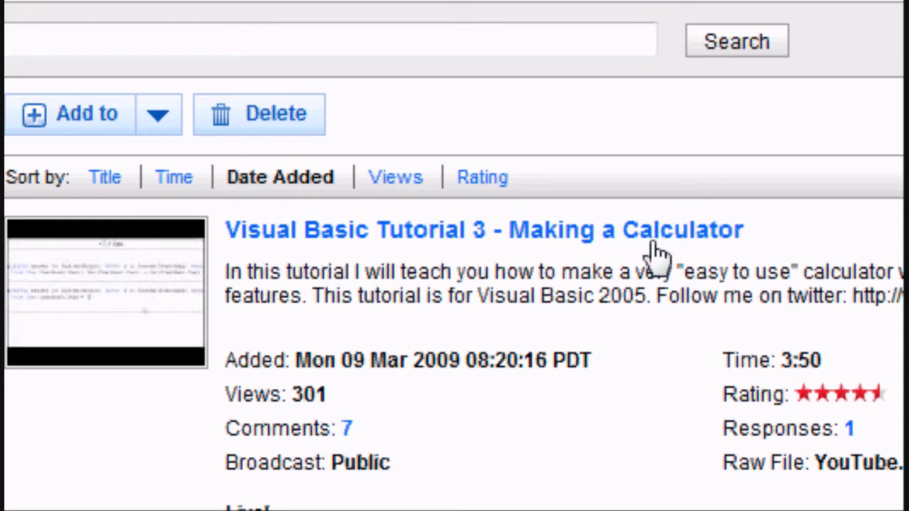
{"action": "scroll", "scroll_direction": "down", "scroll_amount": 3}
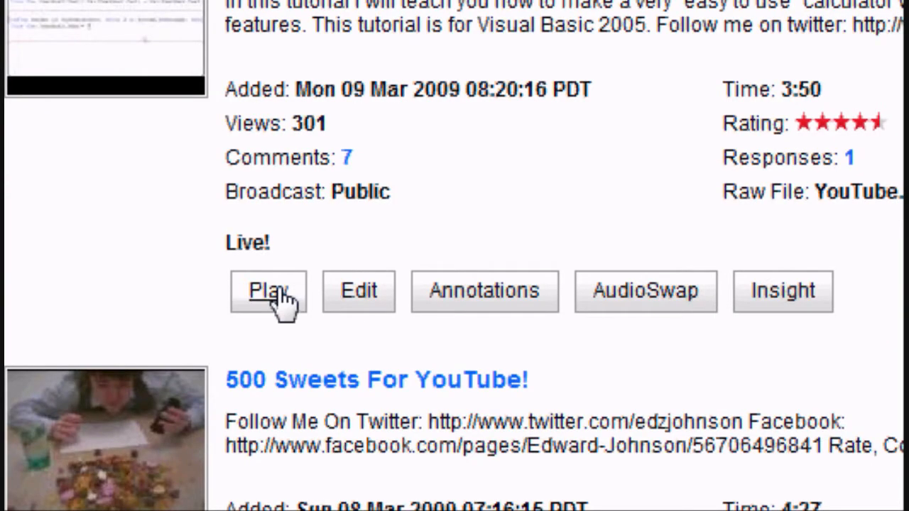
{"action": "mouse_move", "coordinate": [571, 309]}
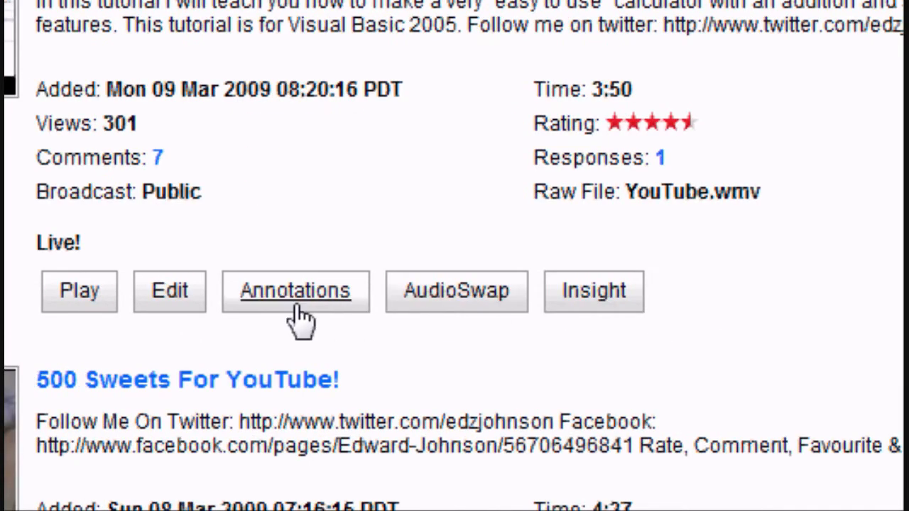
Launch the annotations editor for Visual Basic Tutorial 3 - Making a Calculator
{"action": "left_click", "coordinate": [294, 289]}
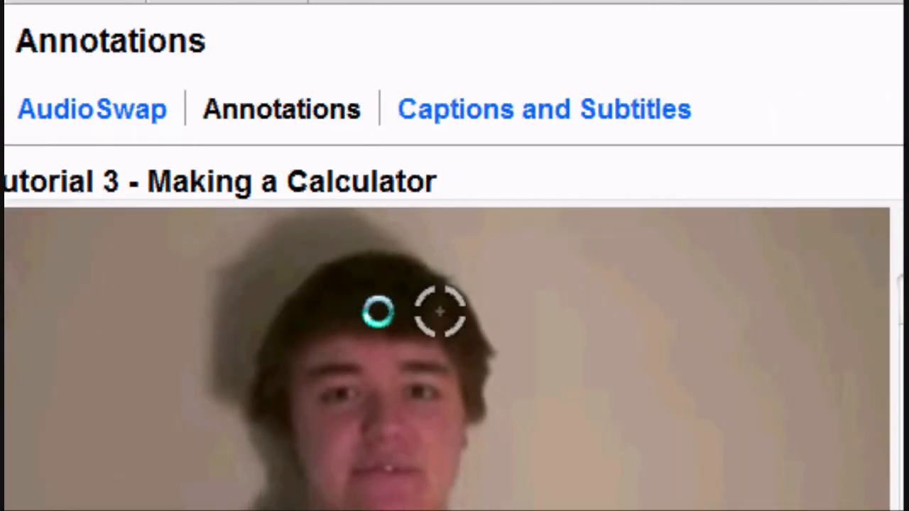
{"action": "scroll", "scroll_direction": "up", "scroll_amount": 3}
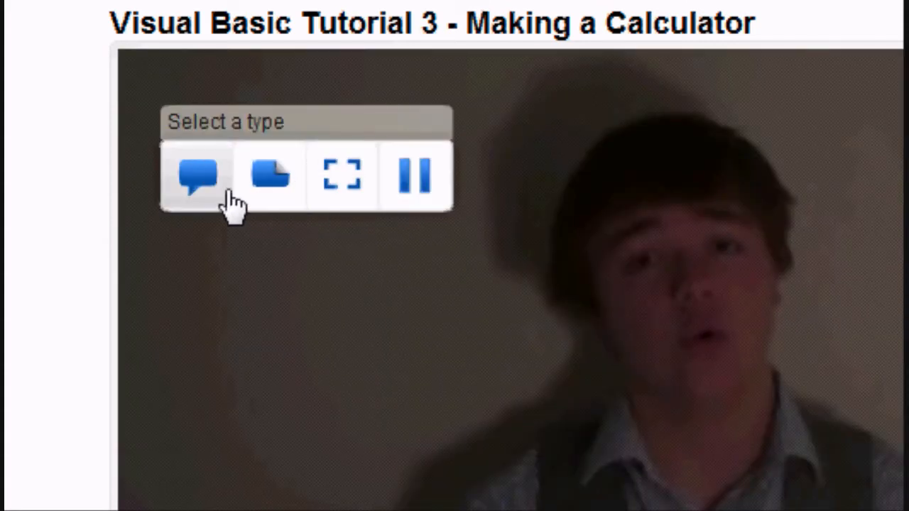
Add a speech bubble annotation reading 'Please Subscribe...'
{"action": "left_click", "coordinate": [198, 176]}
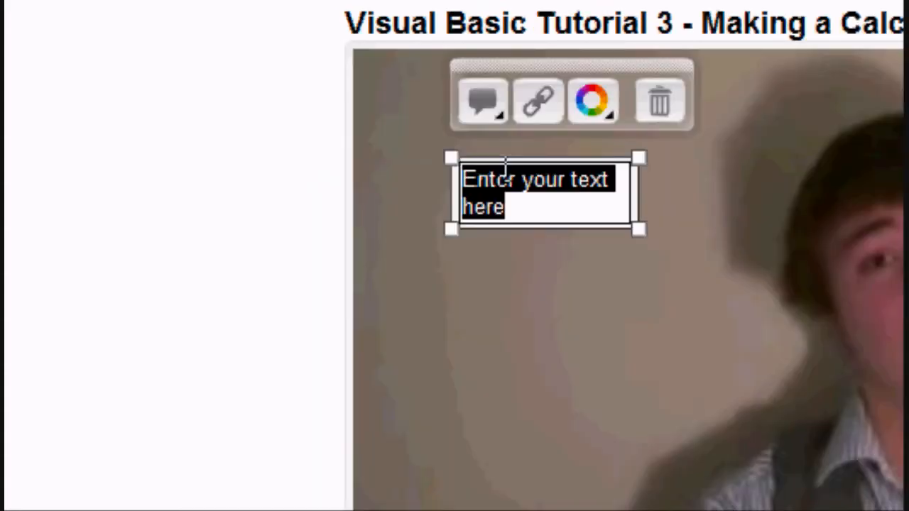
{"action": "scroll", "scroll_direction": "down", "scroll_amount": 3}
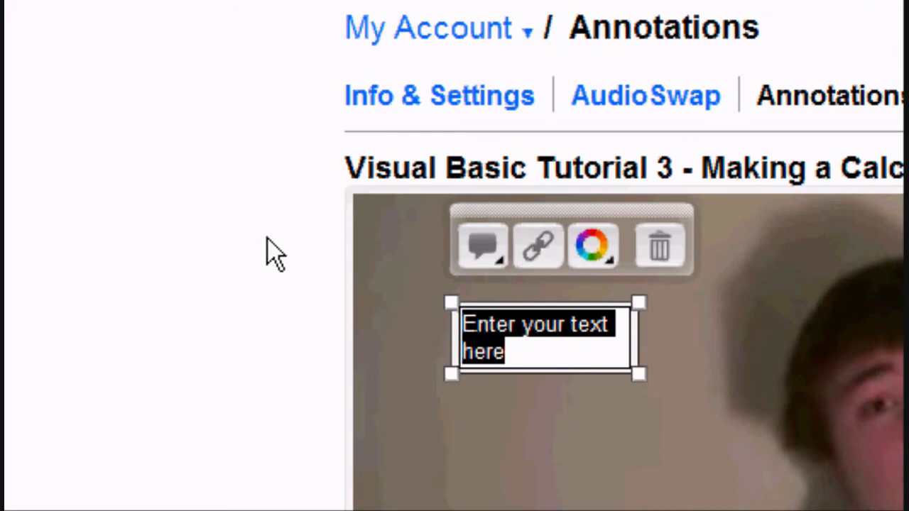
{"action": "type", "text": "Please Subscribe..."}
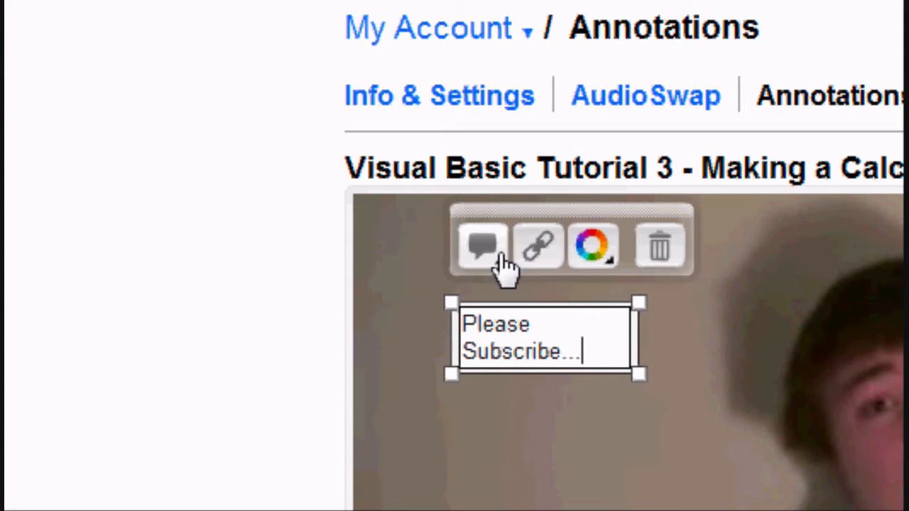
Switch the annotation to a note shape and pick its colour scheme
{"action": "left_click", "coordinate": [538, 244]}
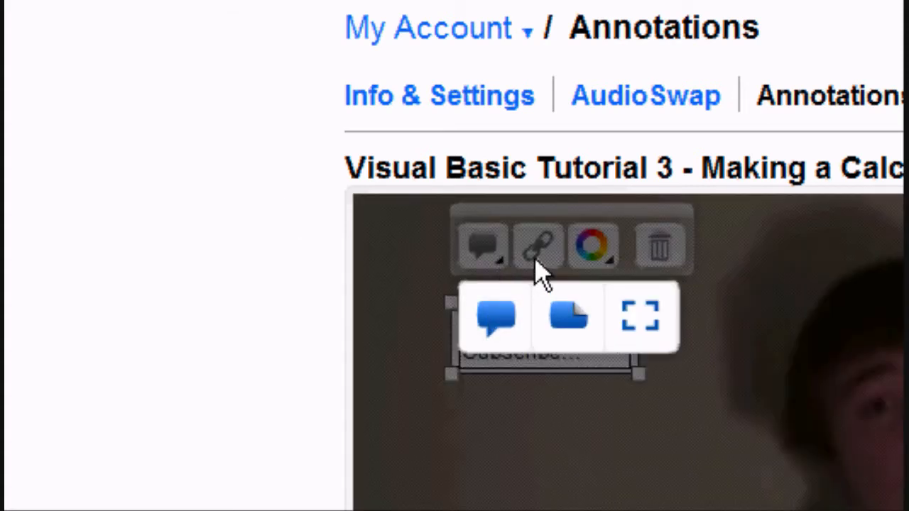
{"action": "left_click", "coordinate": [536, 247]}
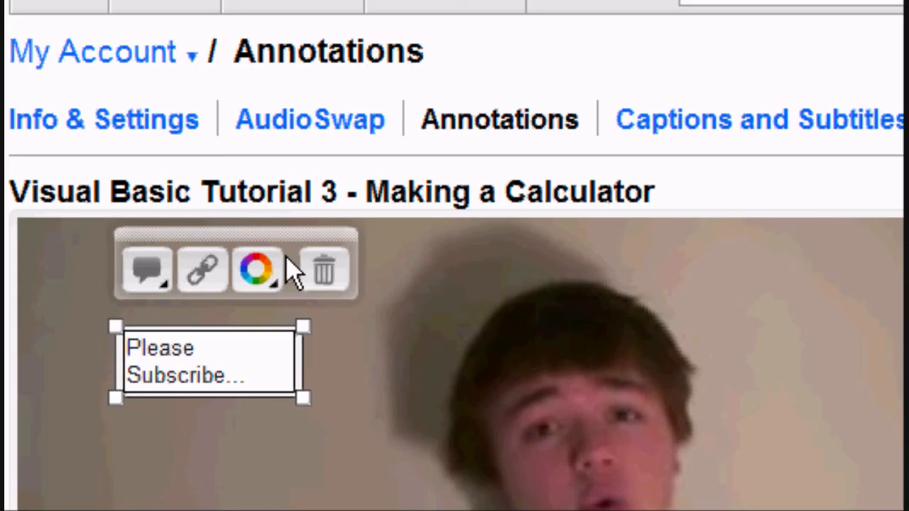
{"action": "left_click", "coordinate": [257, 269]}
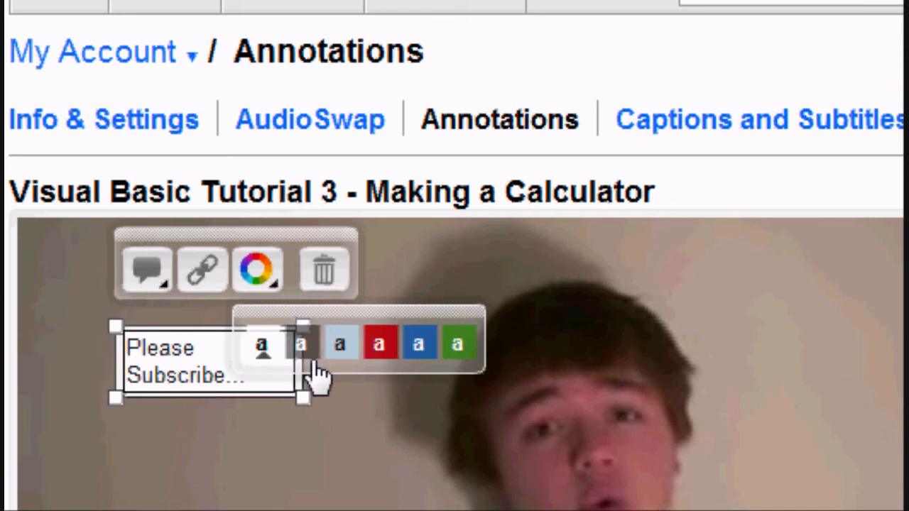
{"action": "left_click", "coordinate": [417, 343]}
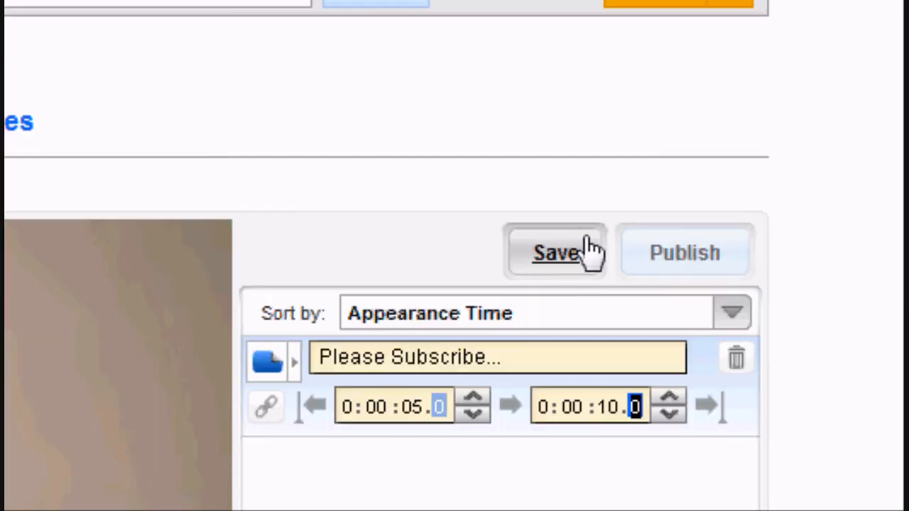
Save the 'Please Subscribe...' annotation at 0:05–0:10 and publish it
{"action": "left_click", "coordinate": [556, 253]}
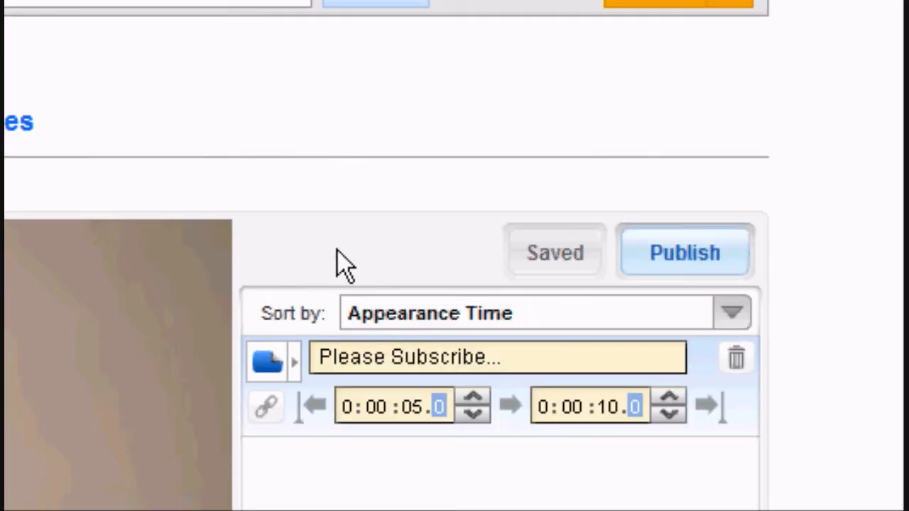
{"action": "mouse_move", "coordinate": [684, 253]}
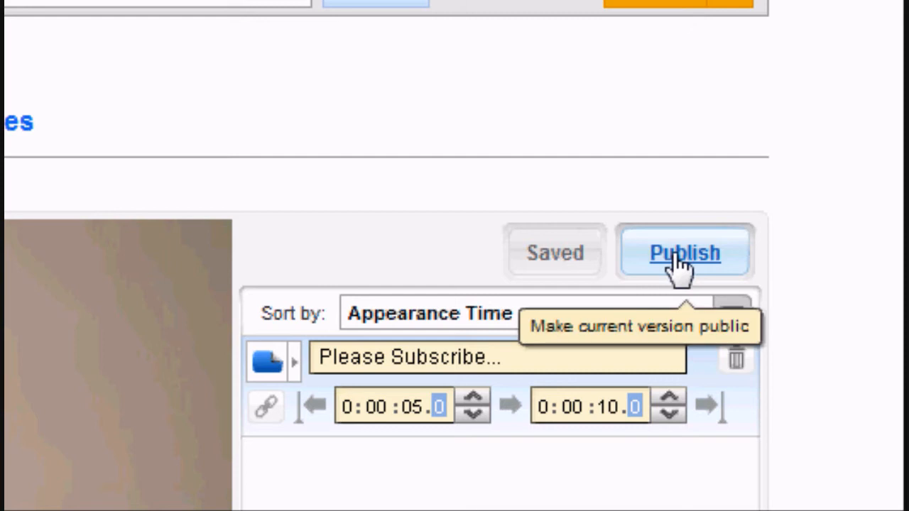
{"action": "left_click", "coordinate": [684, 253]}
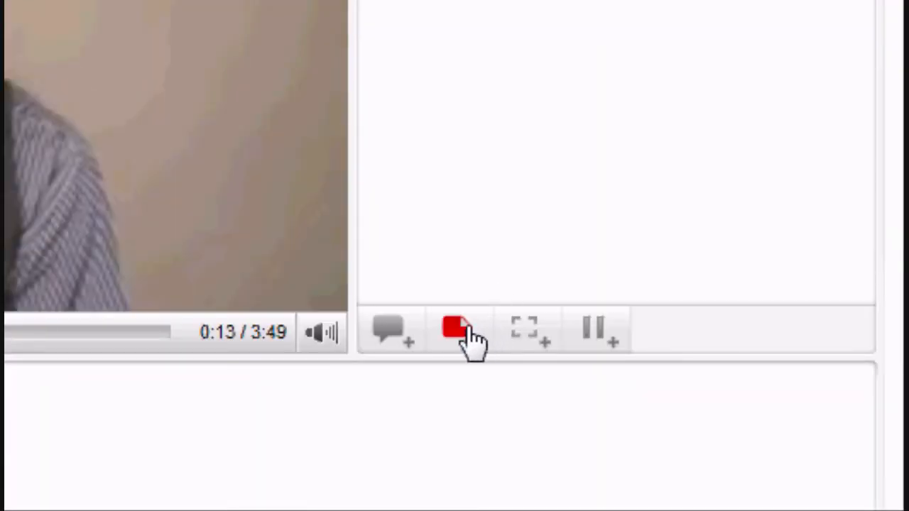
Add a note annotation reading 'Rate, Comment & Favourite!' and position it on the video
{"action": "left_click", "coordinate": [458, 326]}
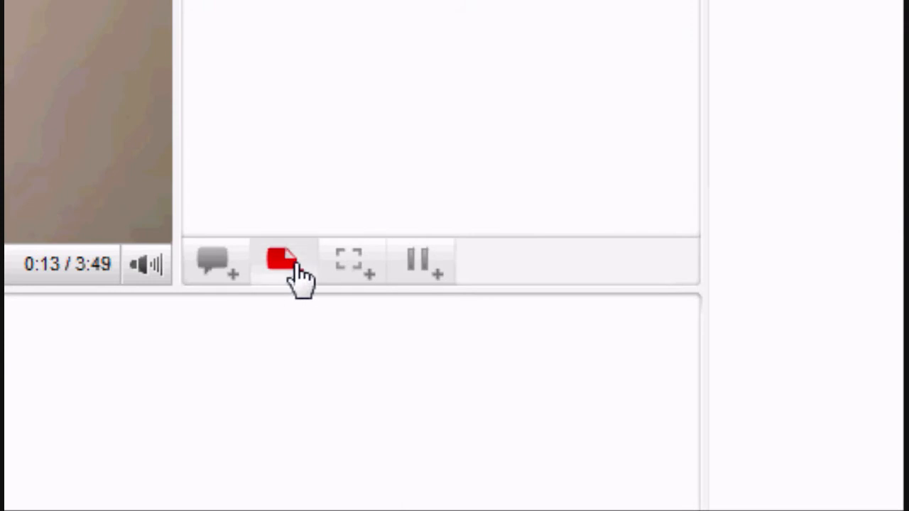
{"action": "left_click", "coordinate": [282, 258]}
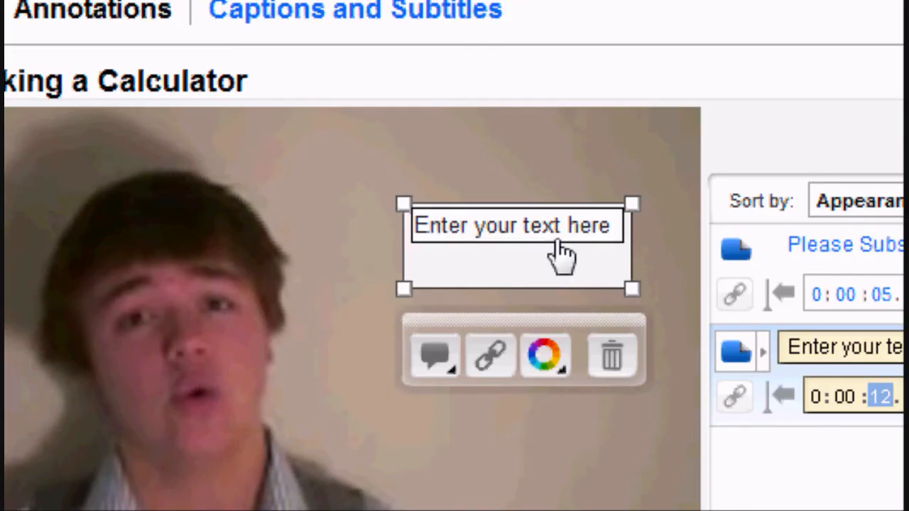
{"action": "type", "text": "Rat"}
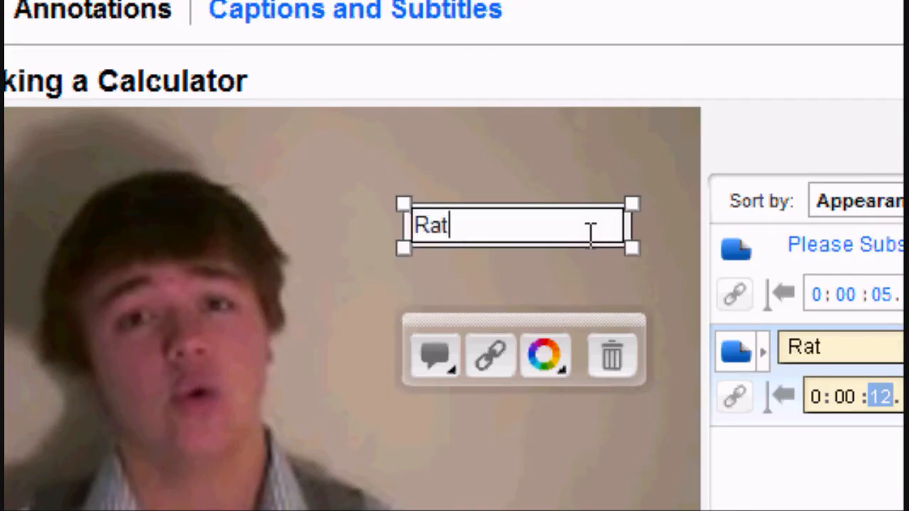
{"action": "type", "text": "e, Comment & Favourite..."}
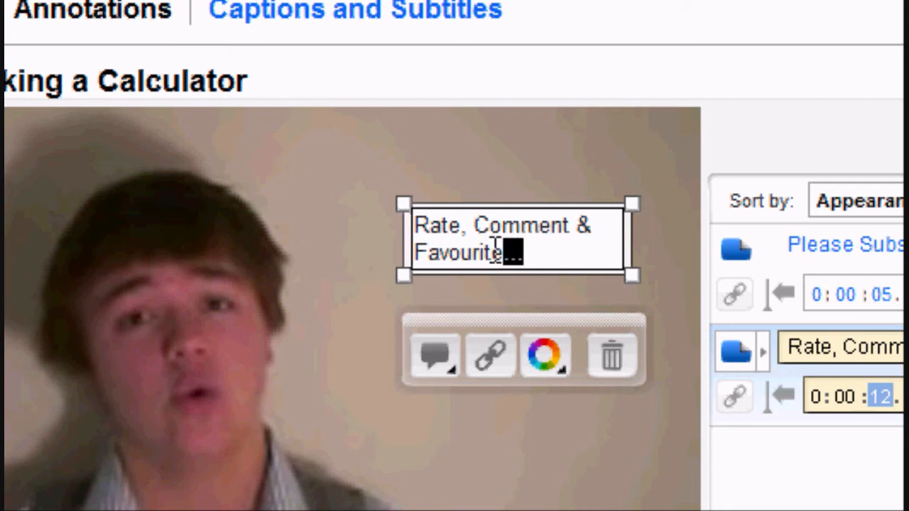
{"action": "type", "text": "!"}
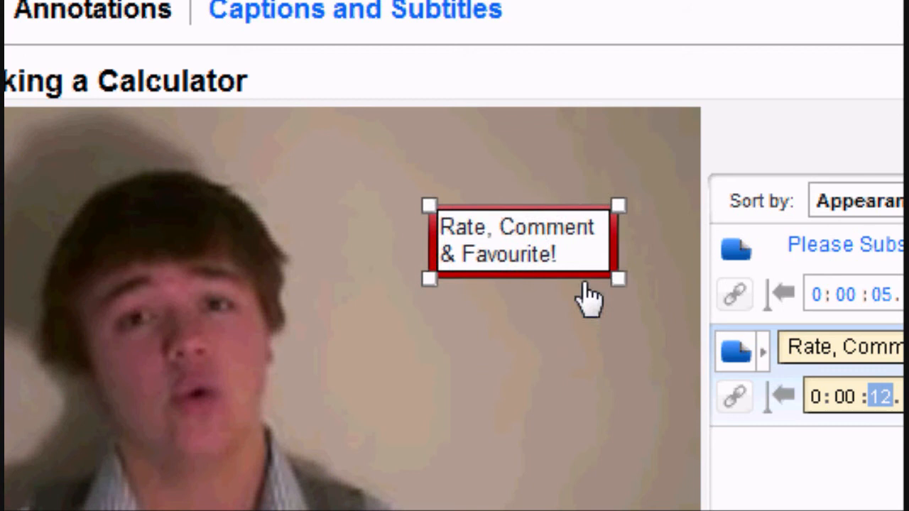
{"action": "left_click_drag", "start_coordinate": [589, 294], "coordinate": [539, 272]}
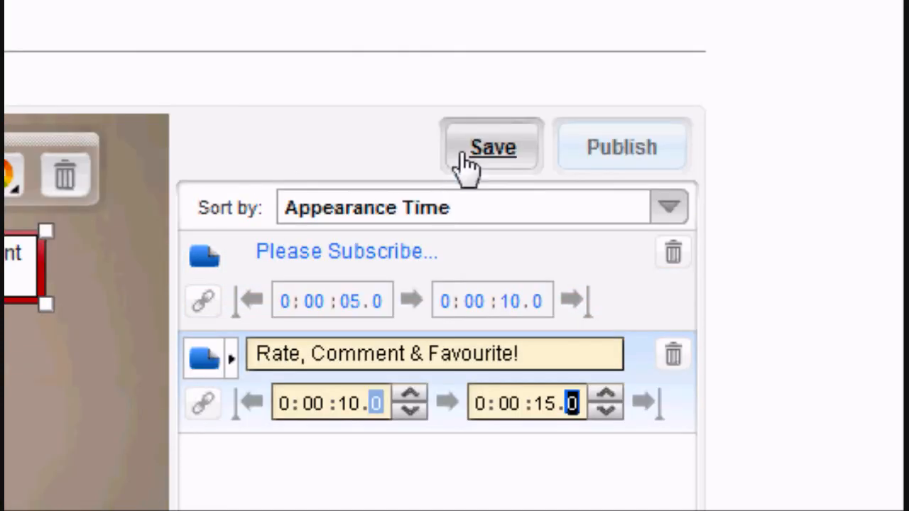
Save the second annotation at 0:10–0:15, publish both, and view the live video
{"action": "left_click", "coordinate": [491, 146]}
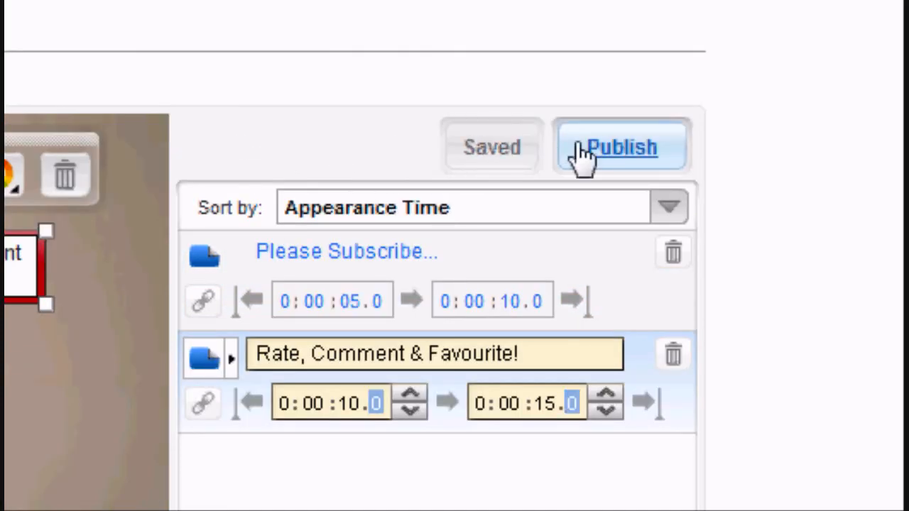
{"action": "left_click", "coordinate": [620, 146]}
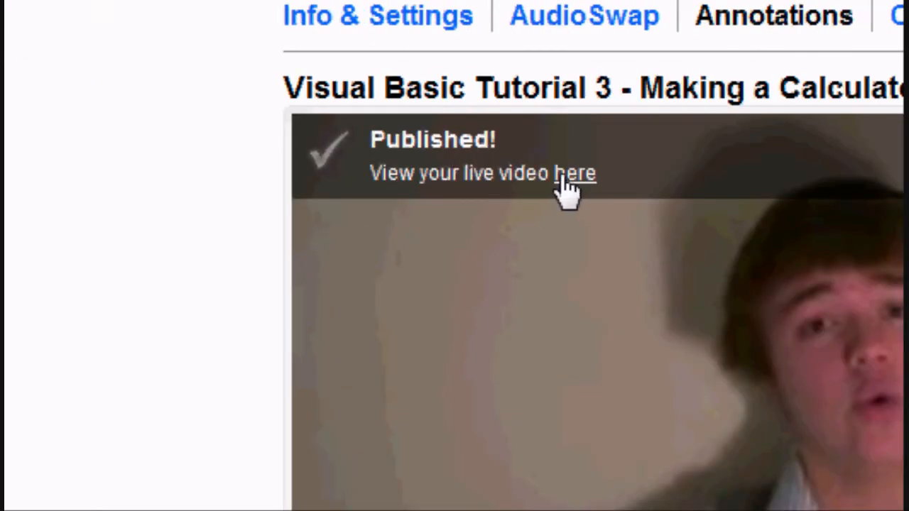
{"action": "left_click", "coordinate": [575, 173]}
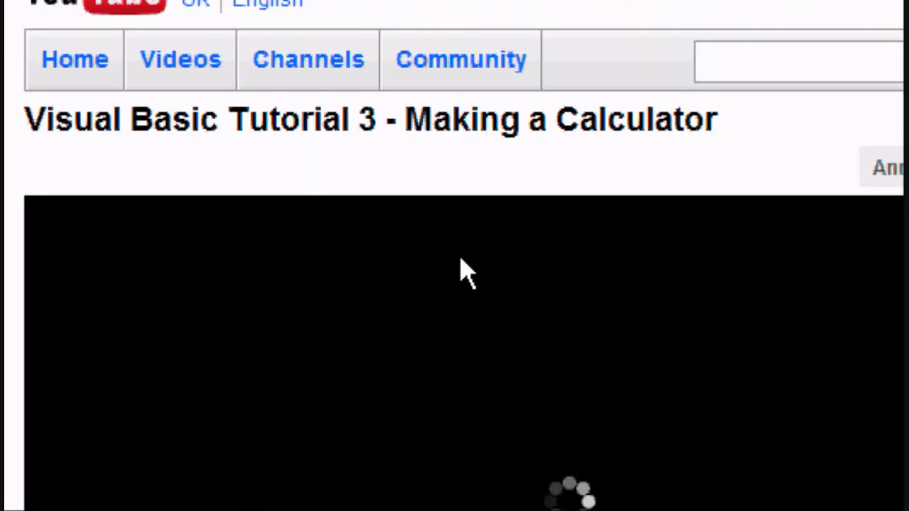